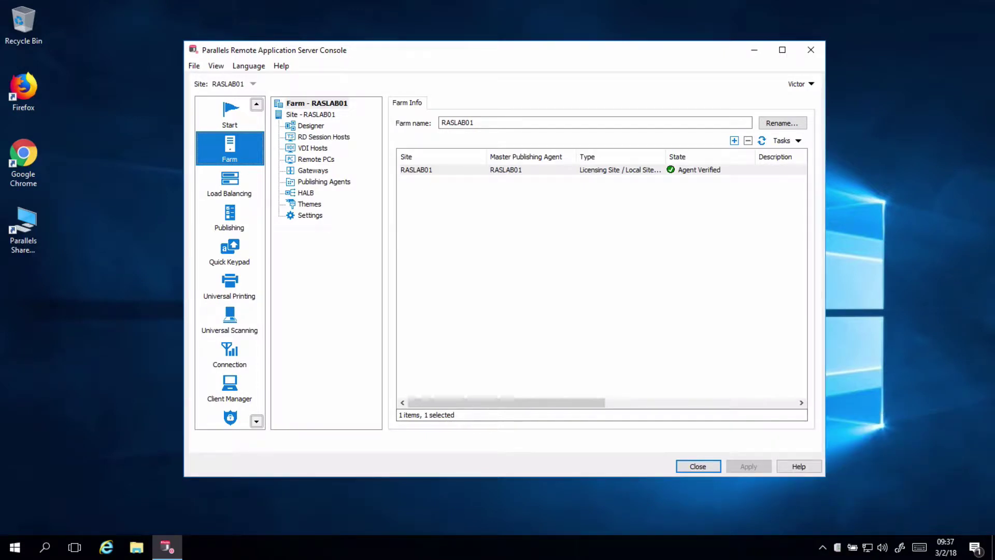
mouse_move(346, 166)
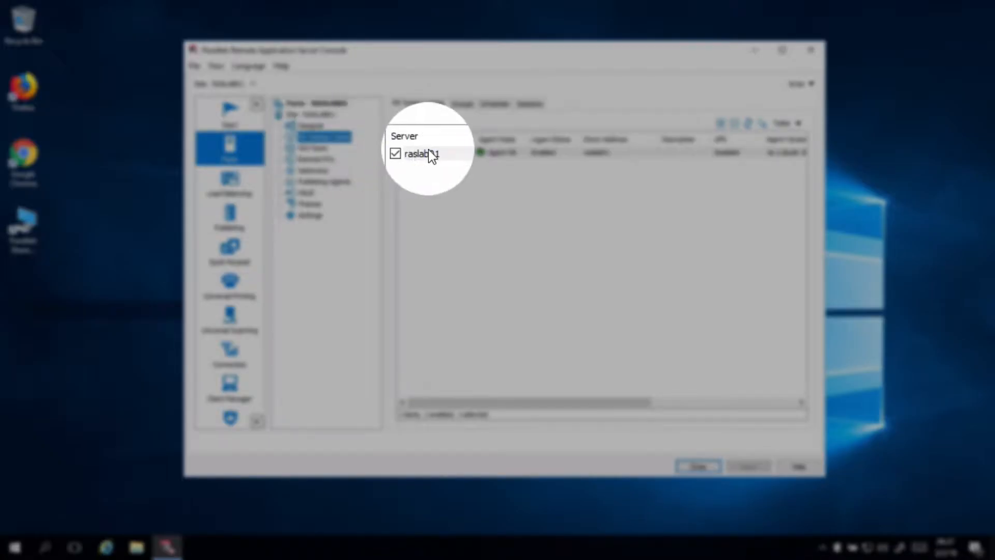
- Bring up the action menu for the raslab01 RD Session Host
right_click(429, 153)
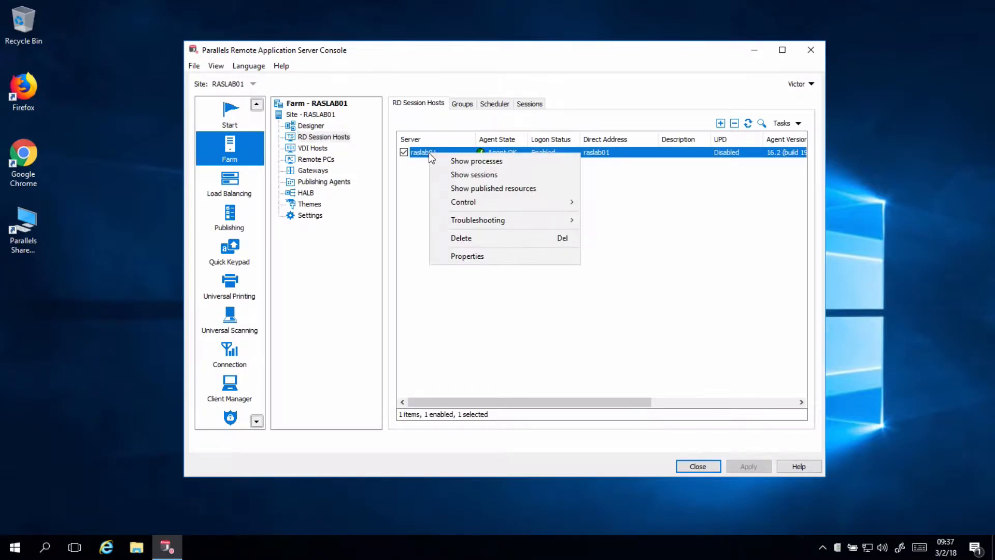
mouse_move(466, 256)
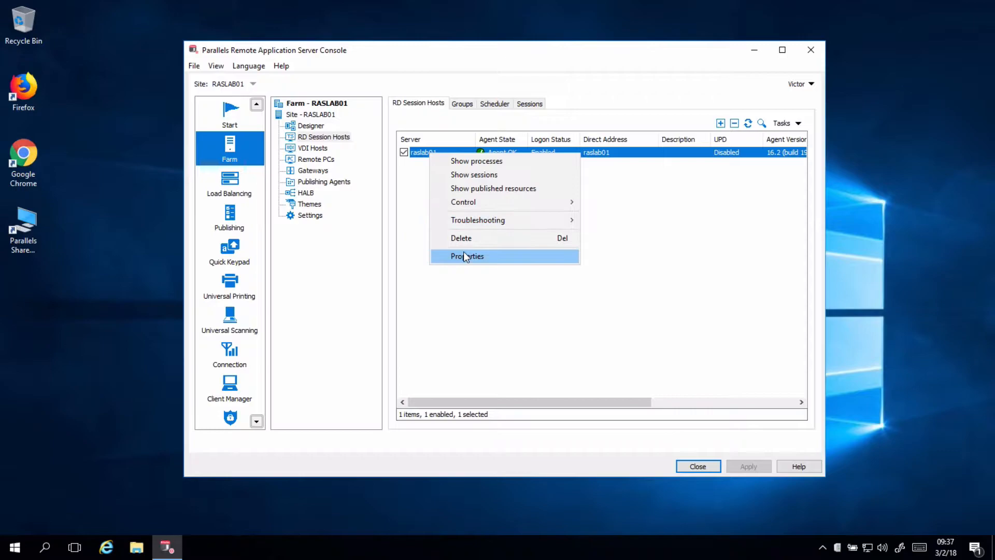
- Reach Default Server Properties for User Profile Disks from raslab01's properties
left_click(466, 256)
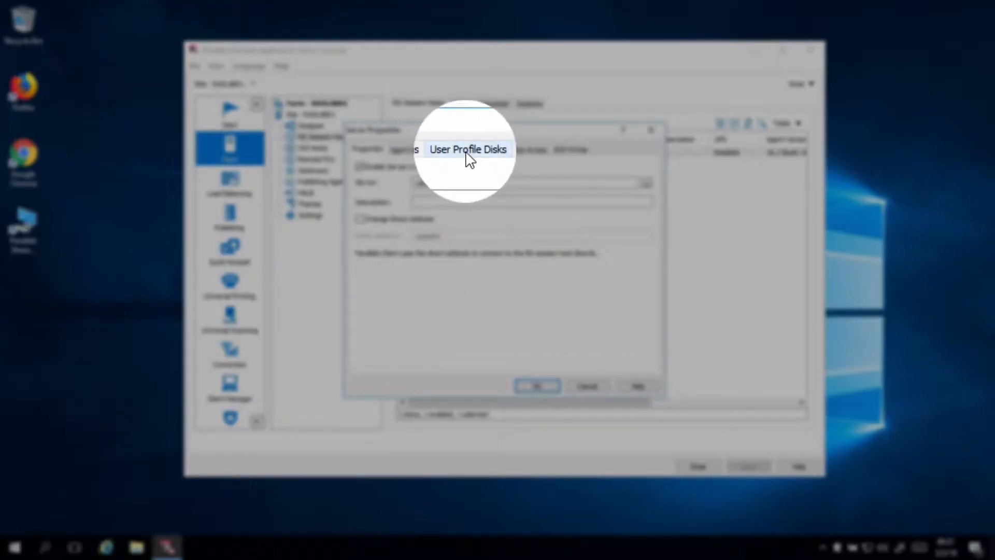
left_click(469, 149)
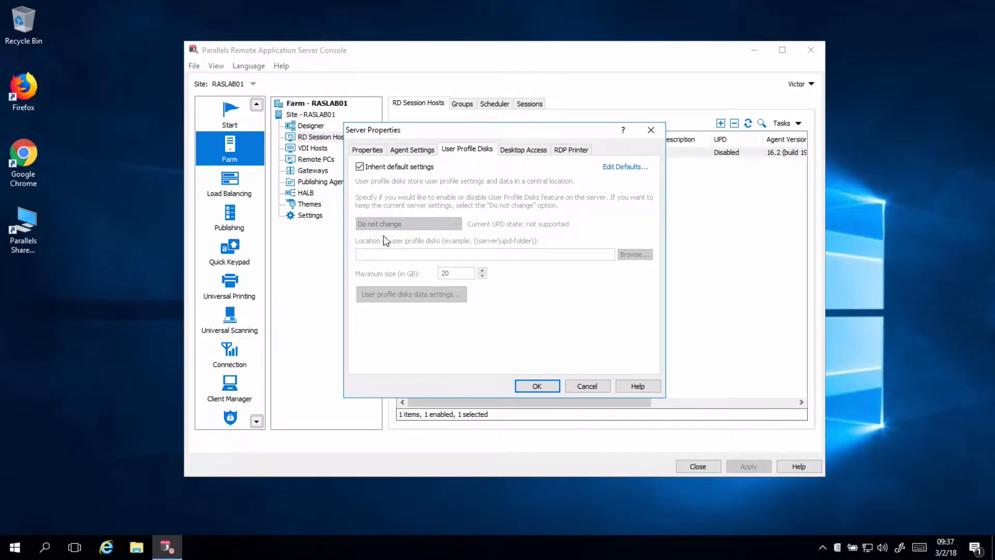
left_click(625, 166)
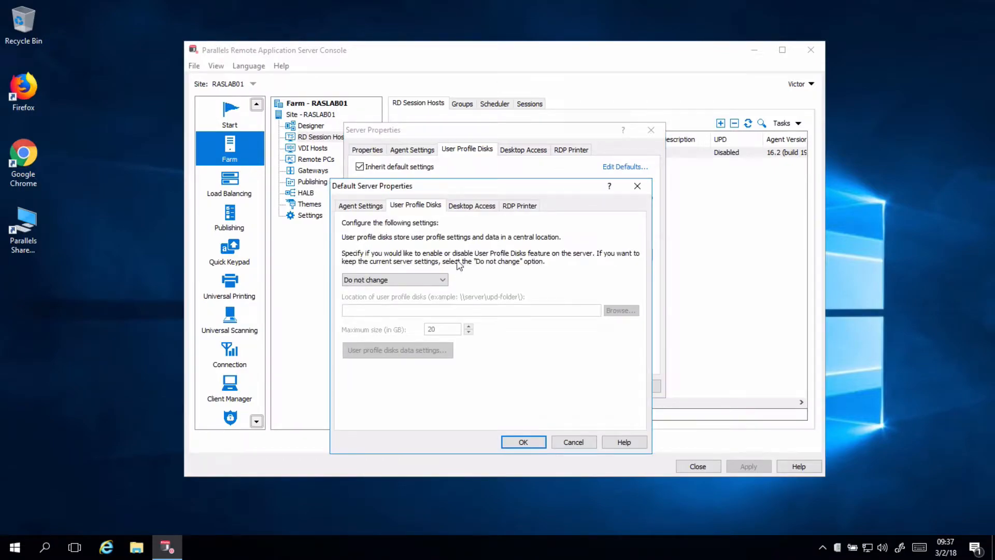
- Set the default User Profile Disks state from Do not change to Enabled
left_click(395, 280)
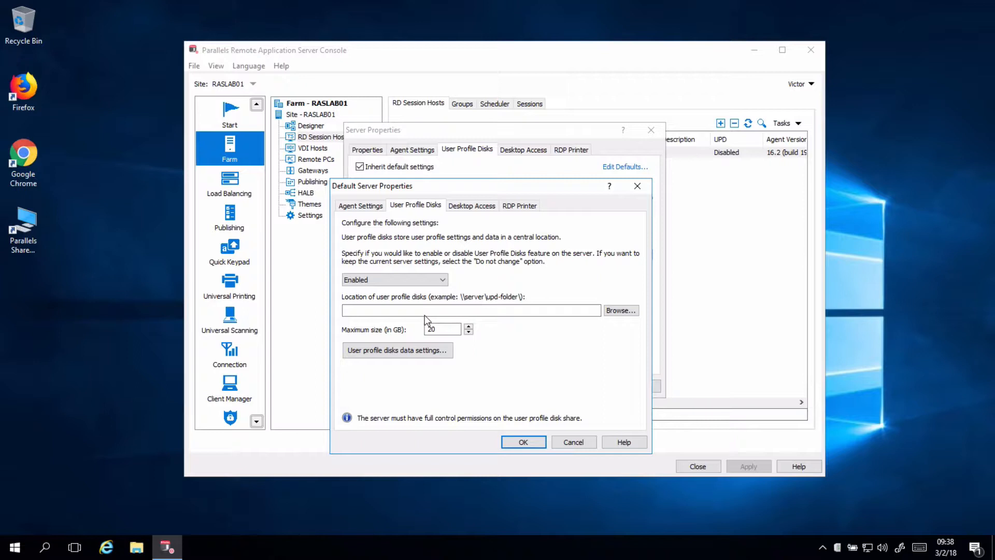
mouse_move(284, 400)
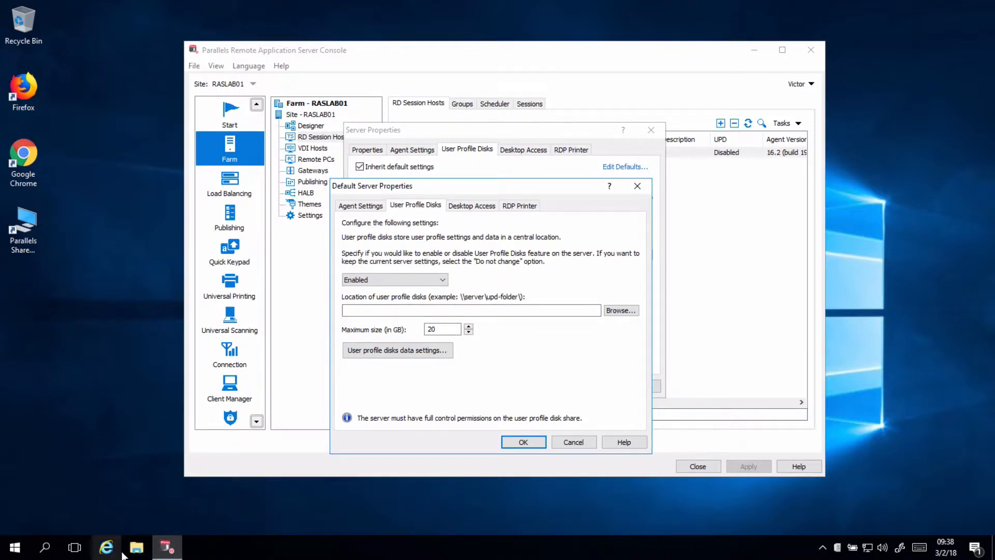
- Create a new folder named UPD at the root of Local Disk (C:)
left_click(137, 547)
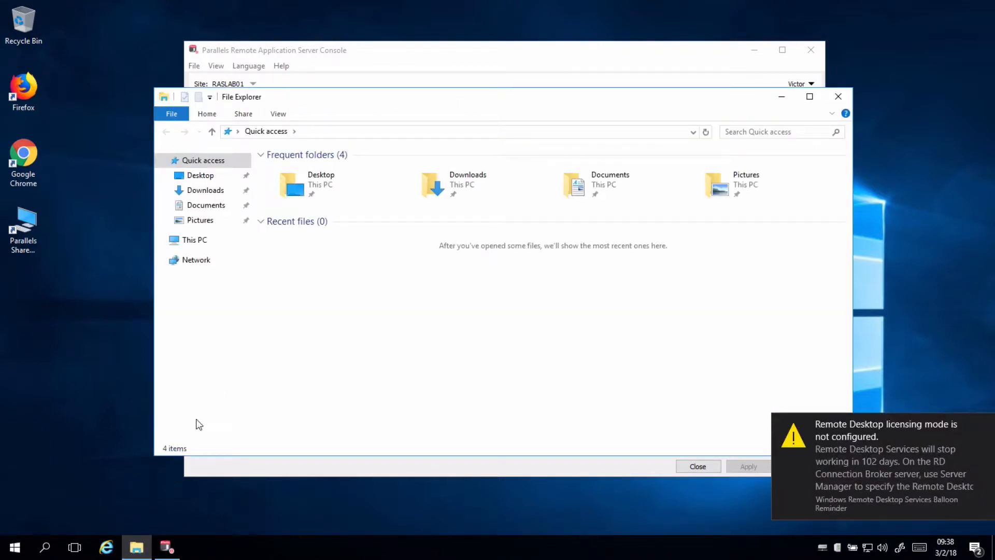
left_click(195, 240)
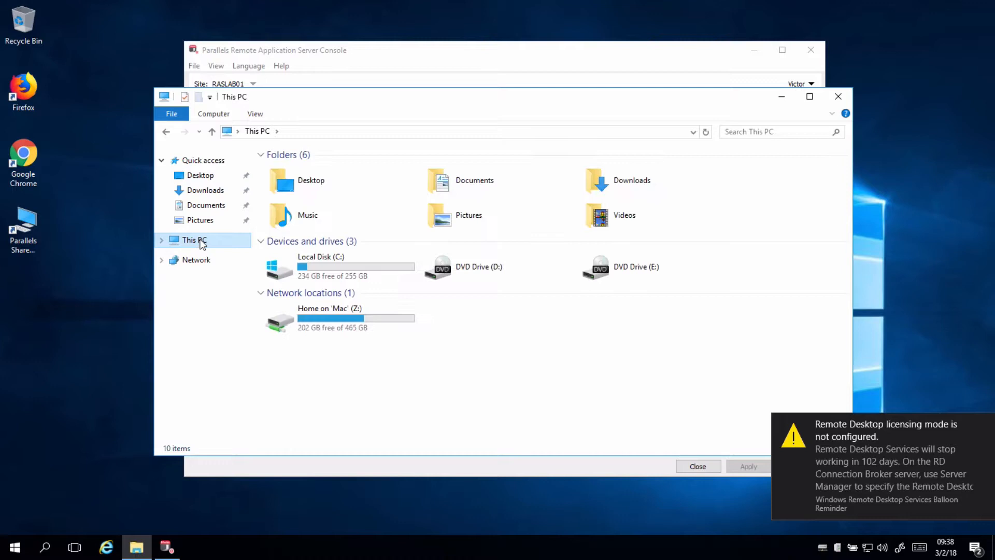
double_click(320, 266)
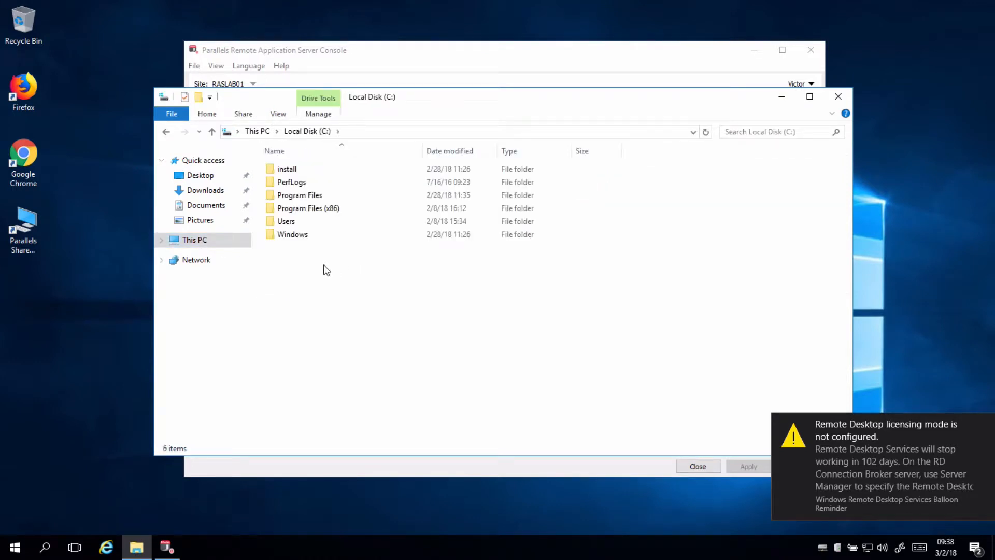
right_click(325, 269)
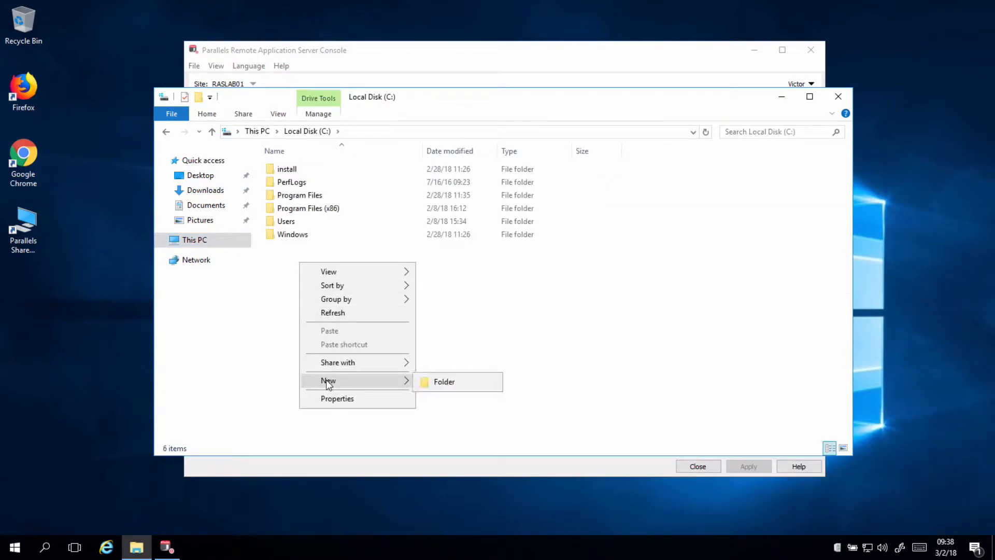
left_click(444, 382)
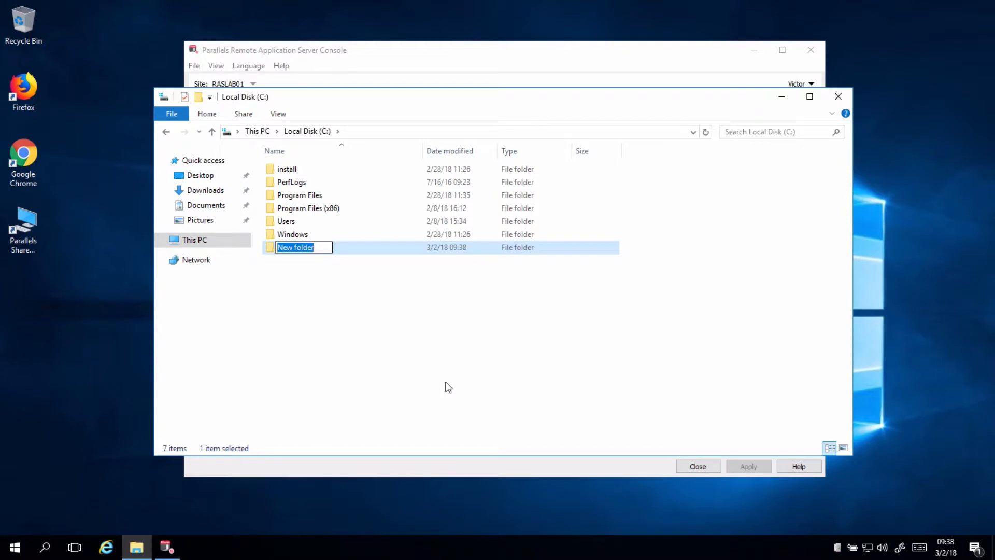
type("UPD")
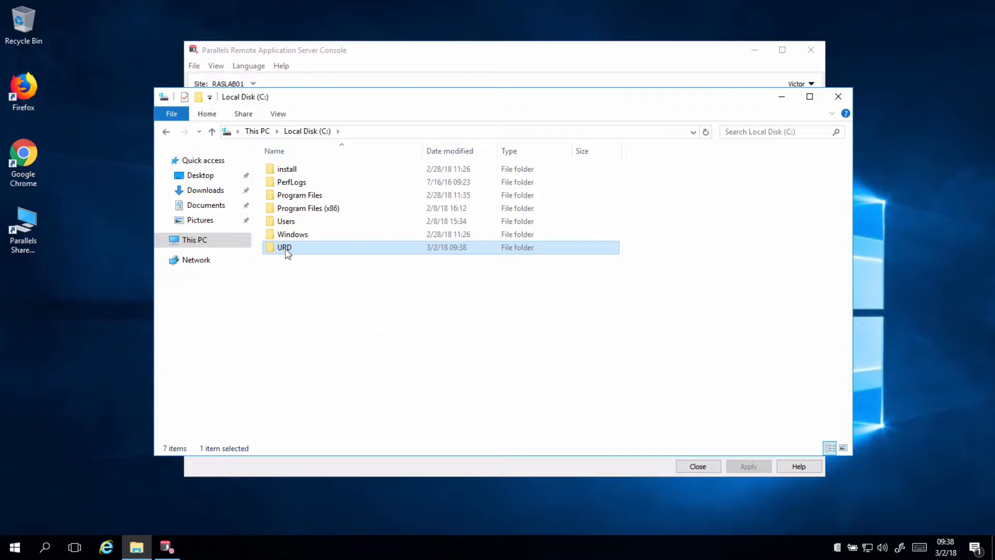
- Share the UPD folder as \\Raslab01\upd with Everyone granted Read/Write access
right_click(286, 247)
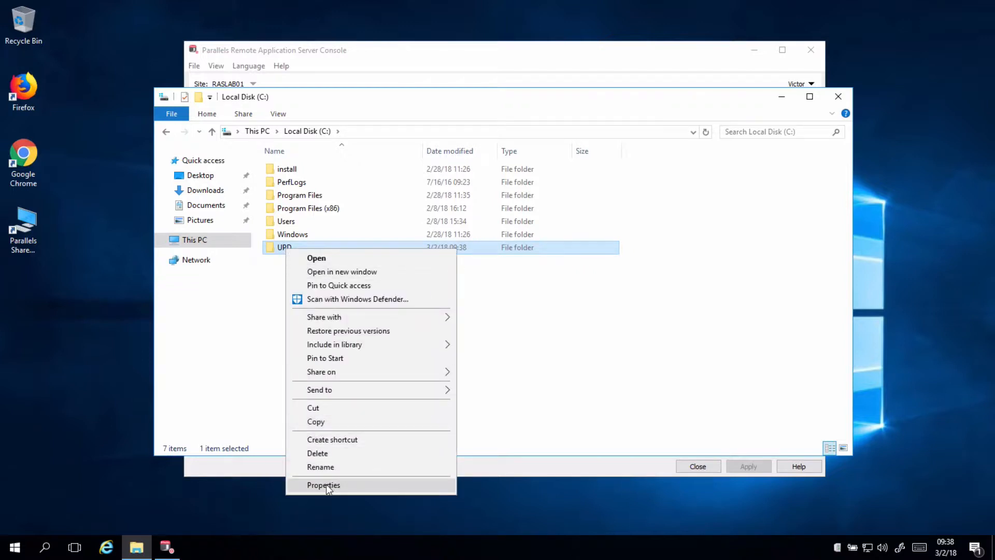
left_click(323, 485)
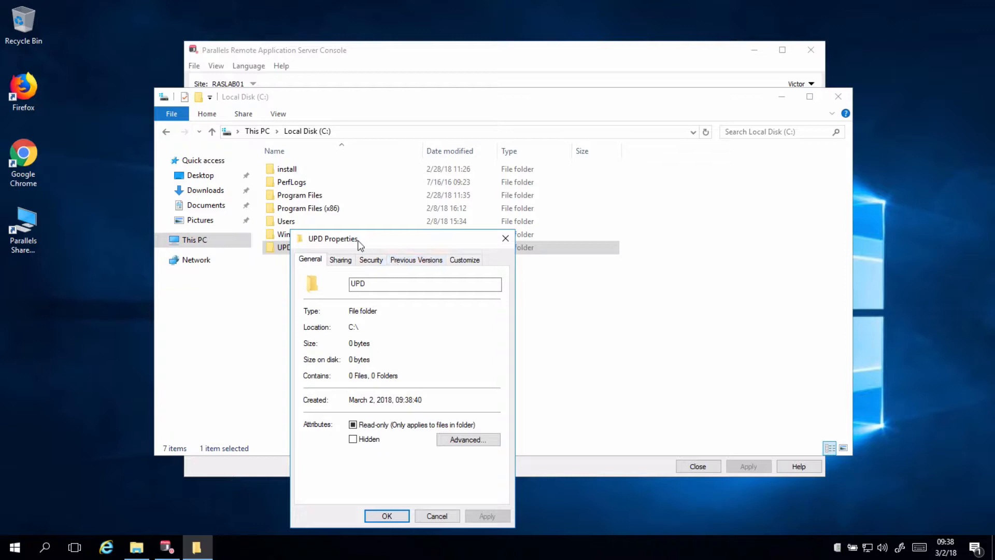
left_click_drag(333, 238, 421, 138)
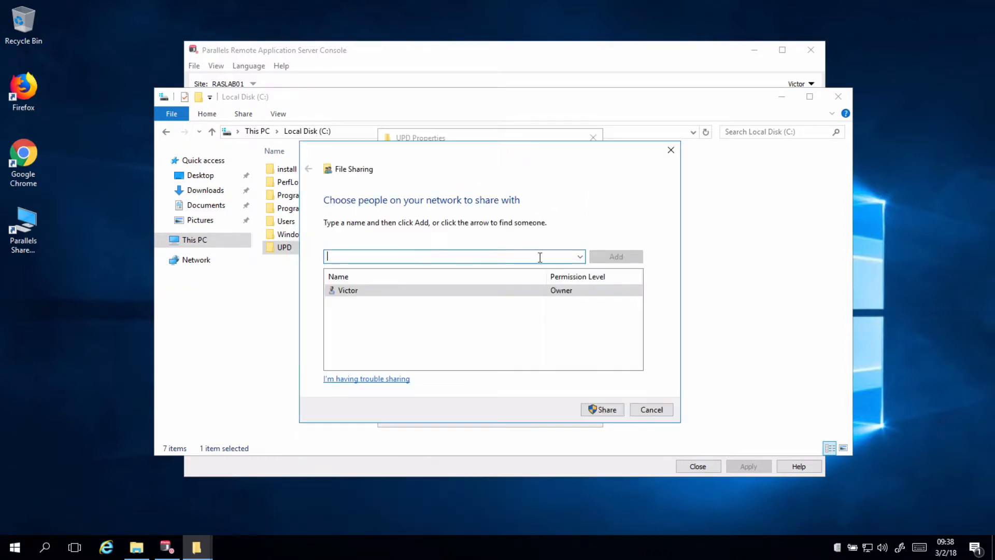
type("Everyone")
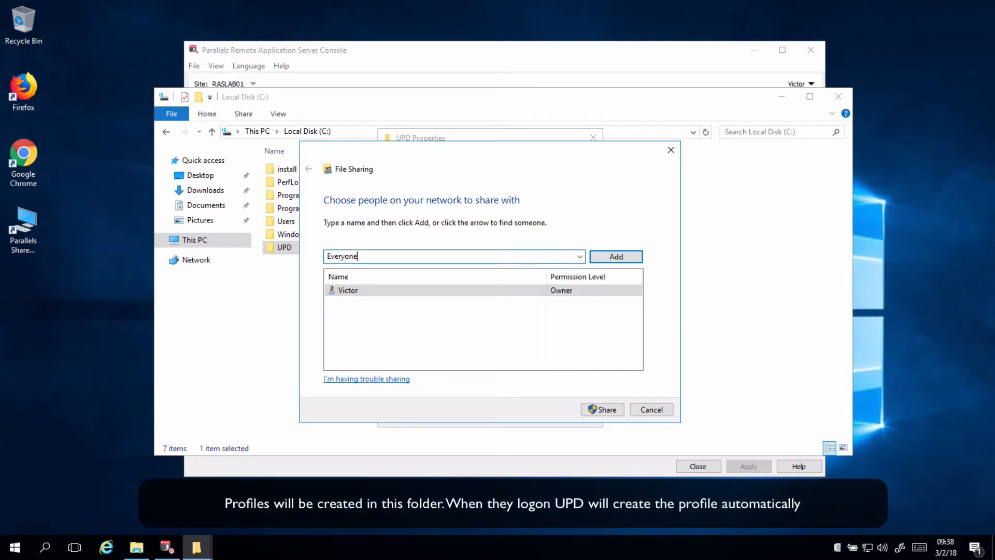
left_click(573, 292)
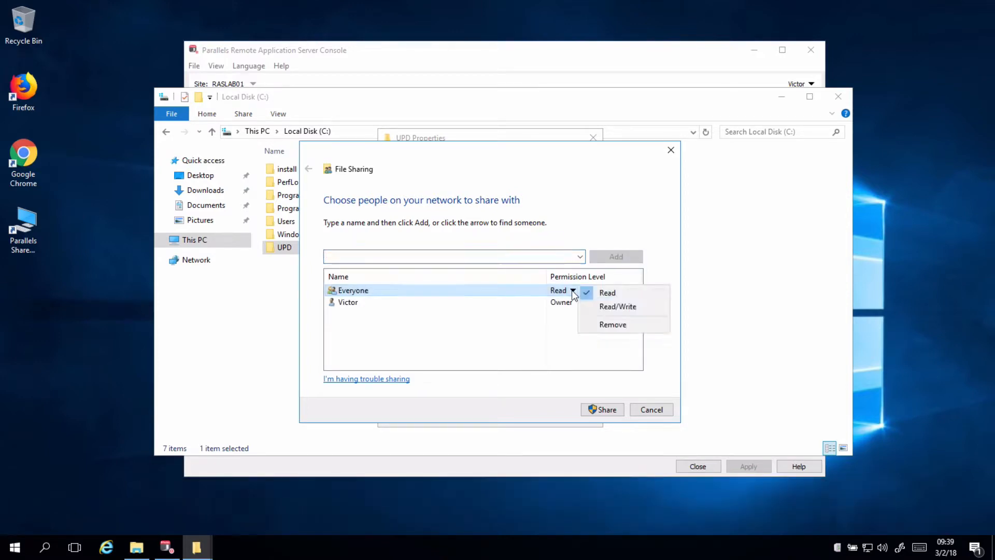
left_click(617, 305)
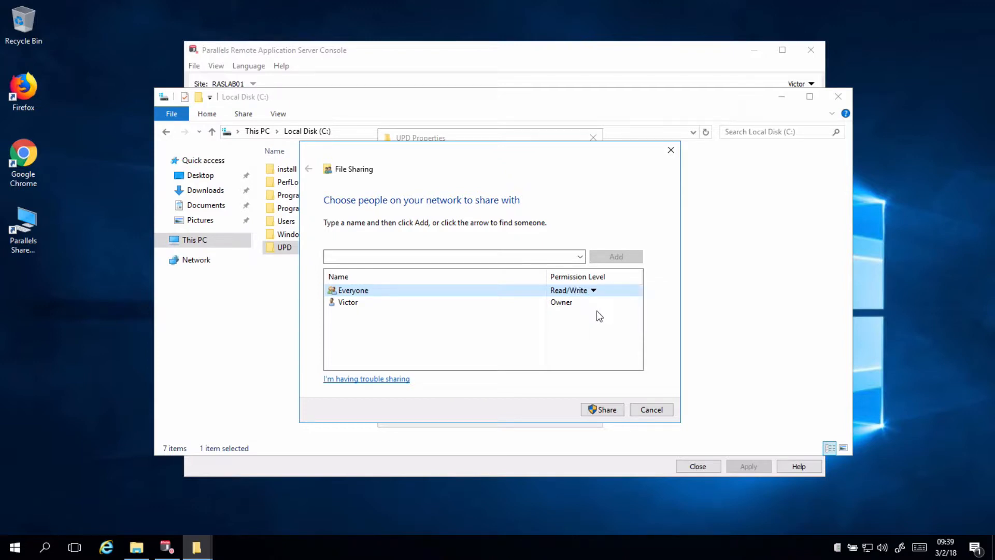
left_click(601, 410)
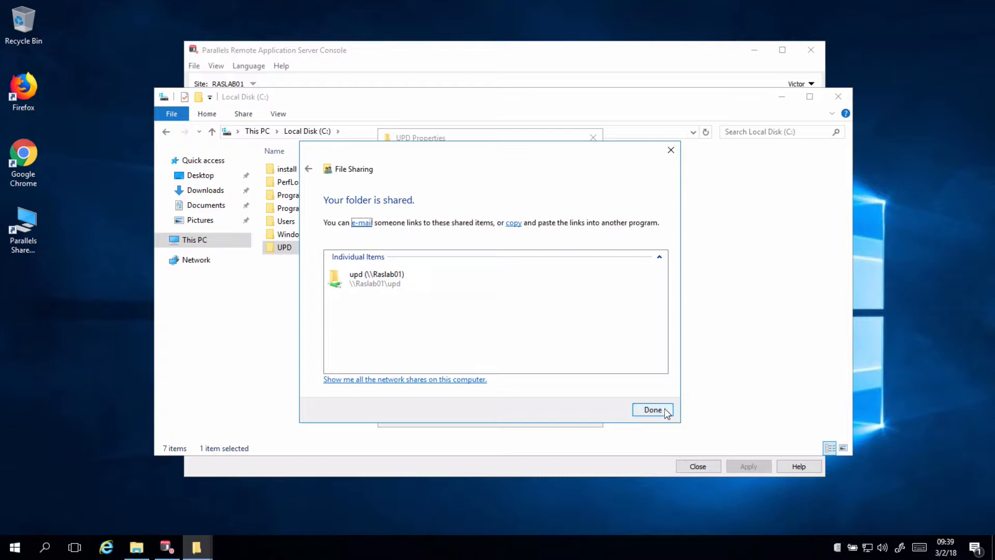
left_click(653, 409)
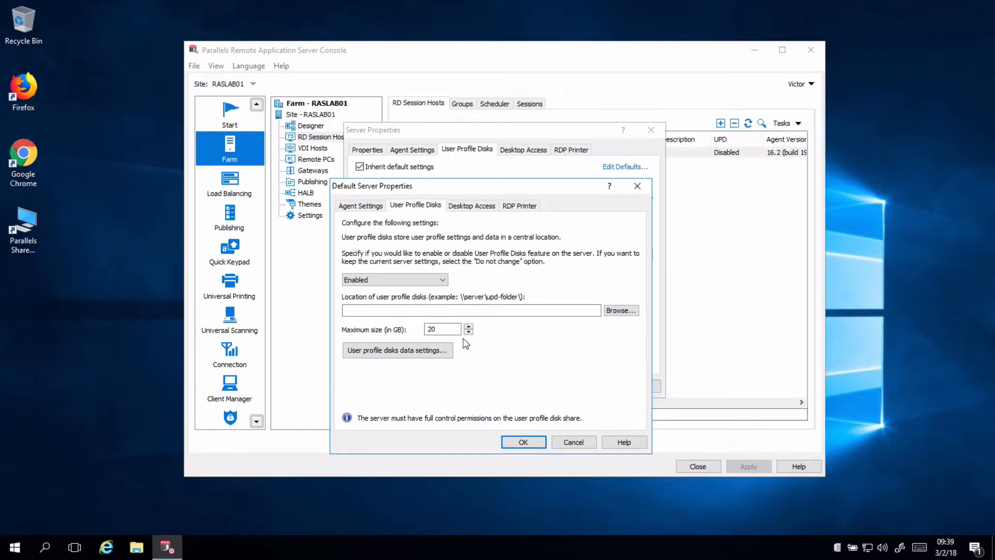
- Set the profile disk location to \\raslab01\upd and apply the settings to raslab01
left_click(471, 311)
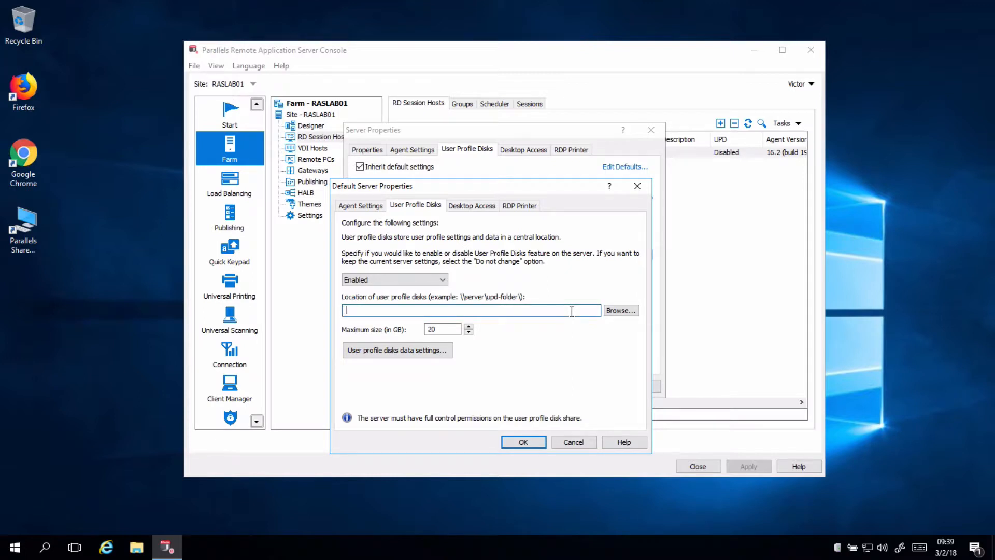
type("\\\\rass")
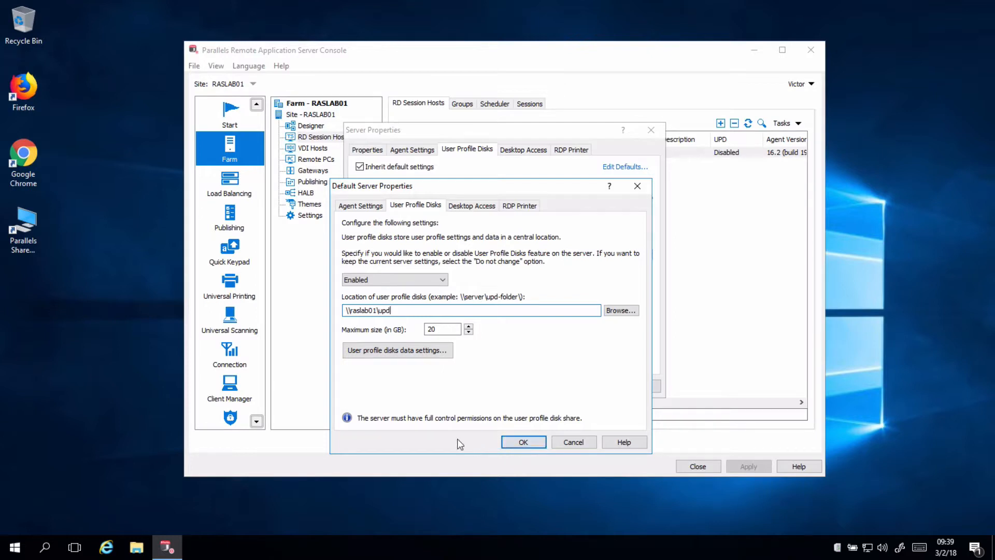
mouse_move(524, 434)
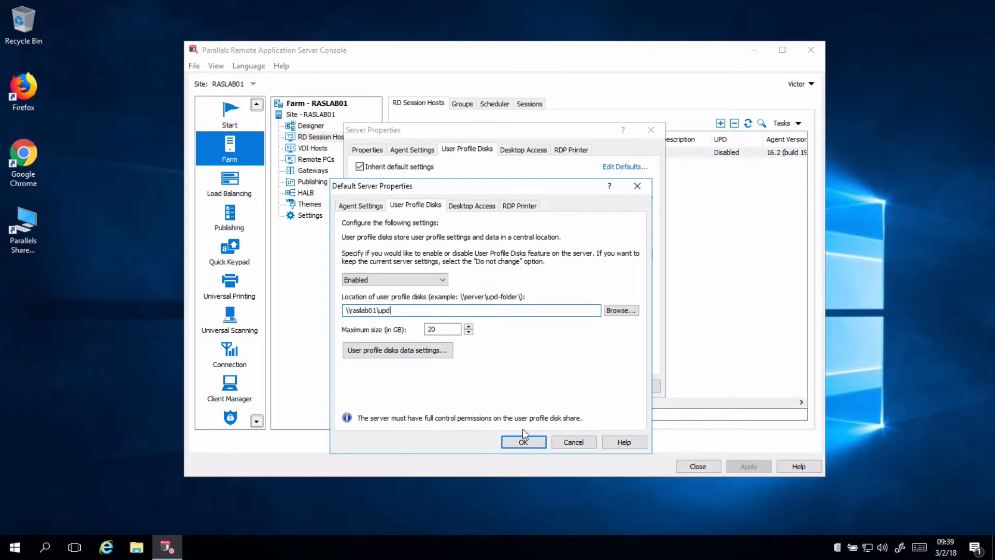
left_click(524, 441)
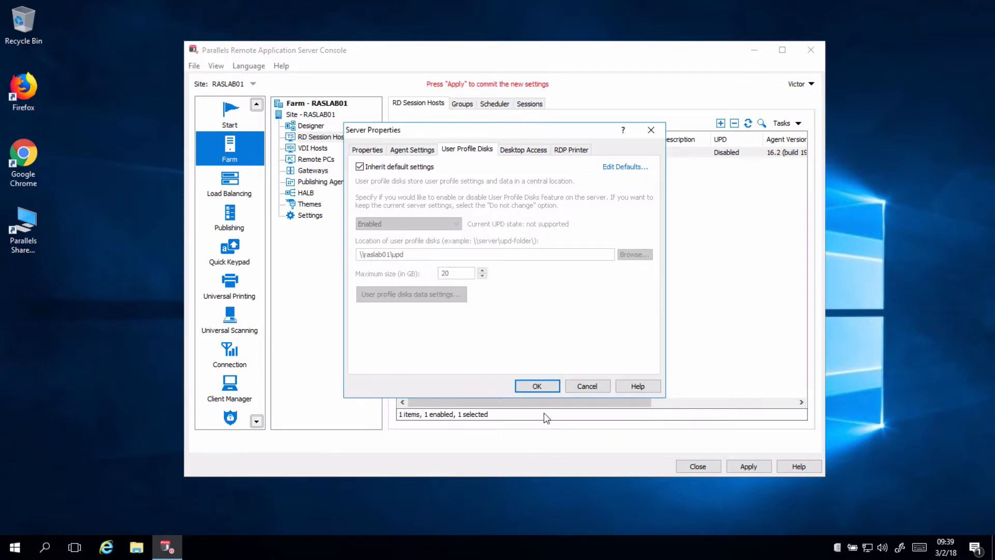
left_click(537, 385)
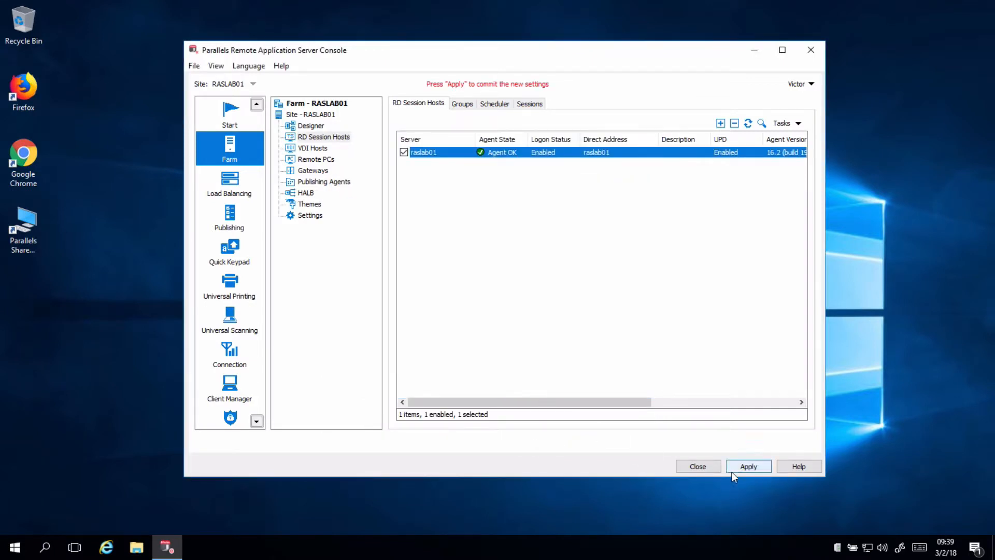
left_click(748, 467)
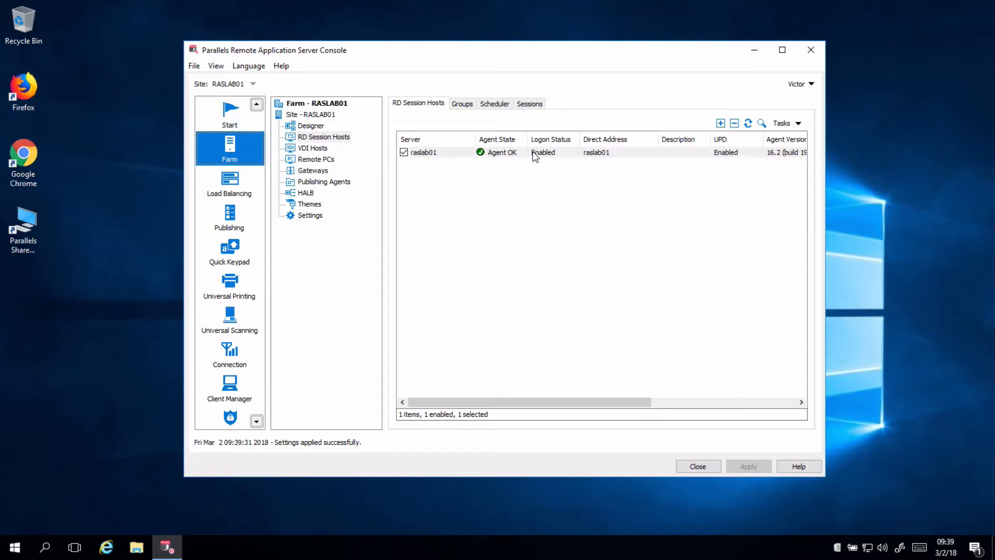
mouse_move(104, 474)
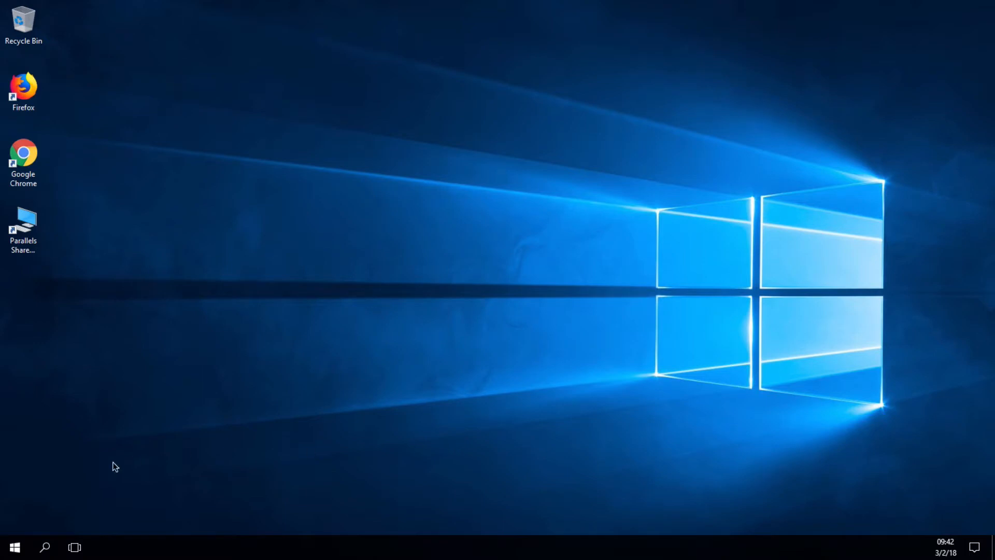
mouse_move(60, 519)
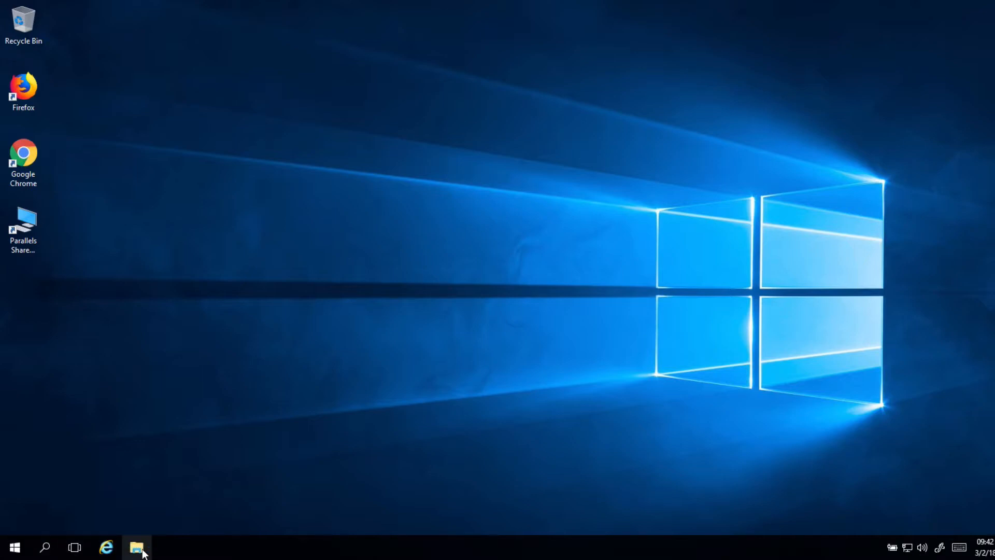
- Check the UPD folder for the UVHD-template and user VHDX, then return to Local Disk (C:)
left_click(137, 548)
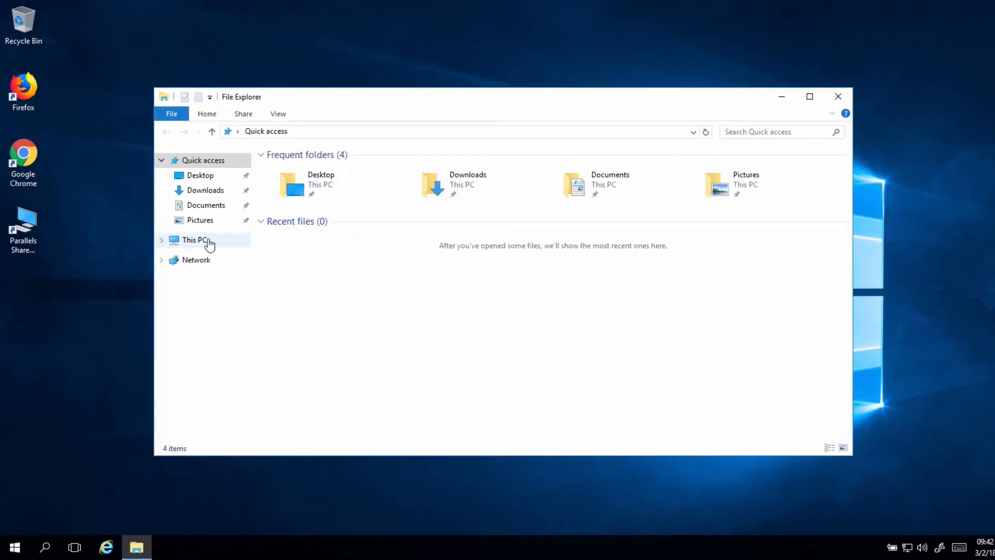
left_click(190, 240)
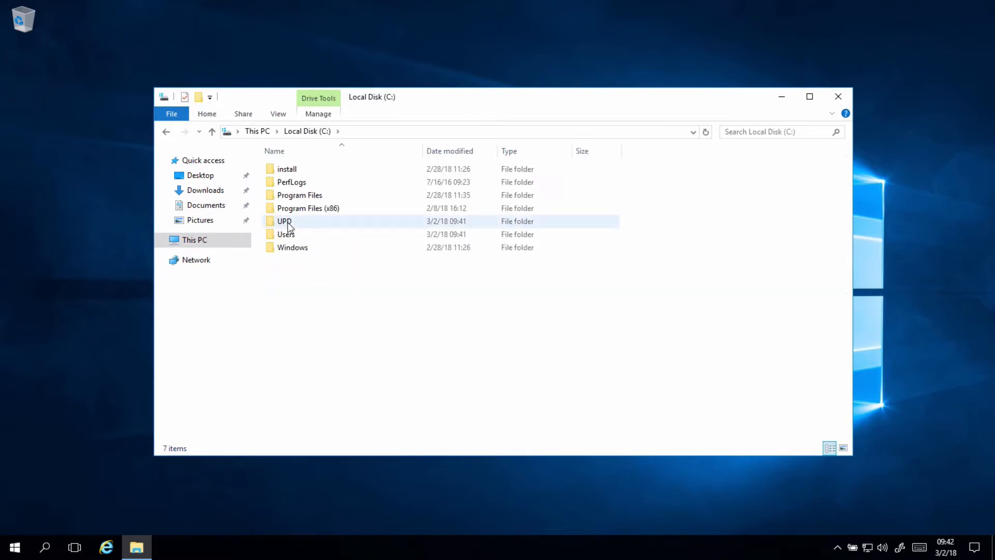
double_click(283, 221)
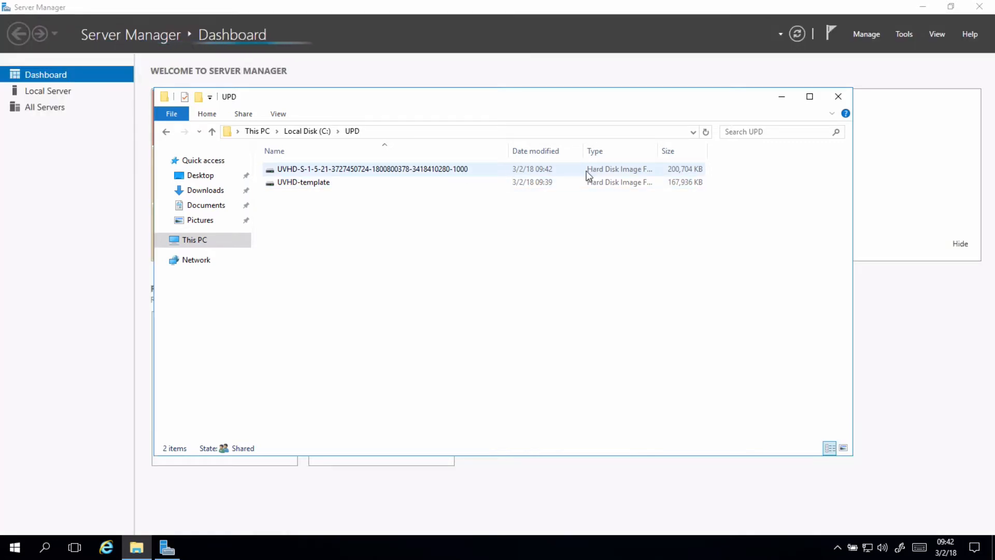
left_click(308, 132)
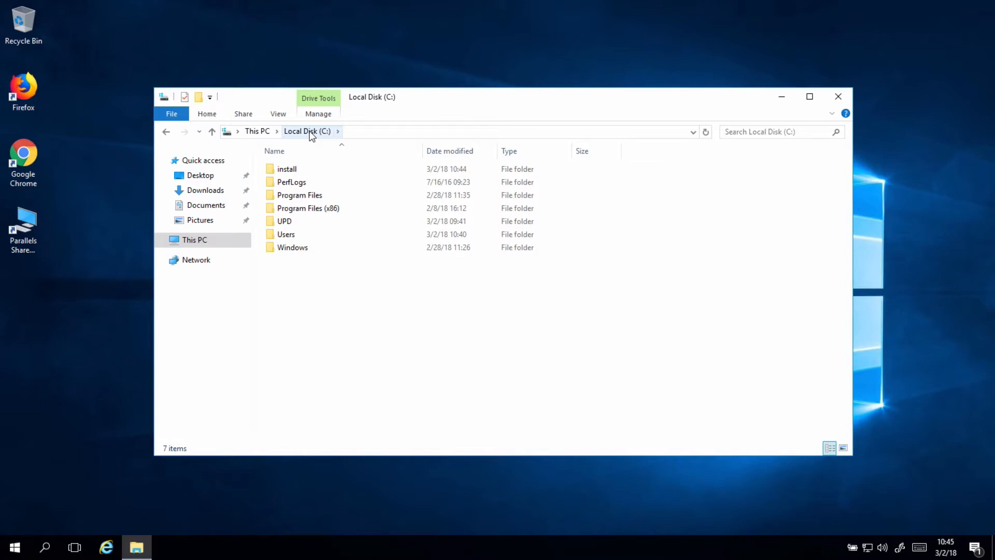
- Run Sidder from the install folder, allowing the unverified publisher warning
double_click(288, 168)
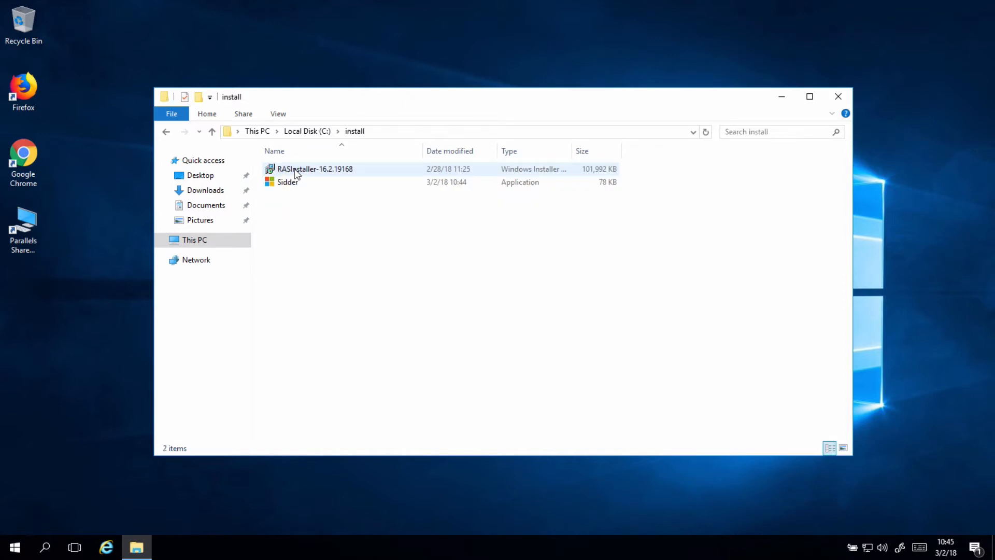
left_click(286, 181)
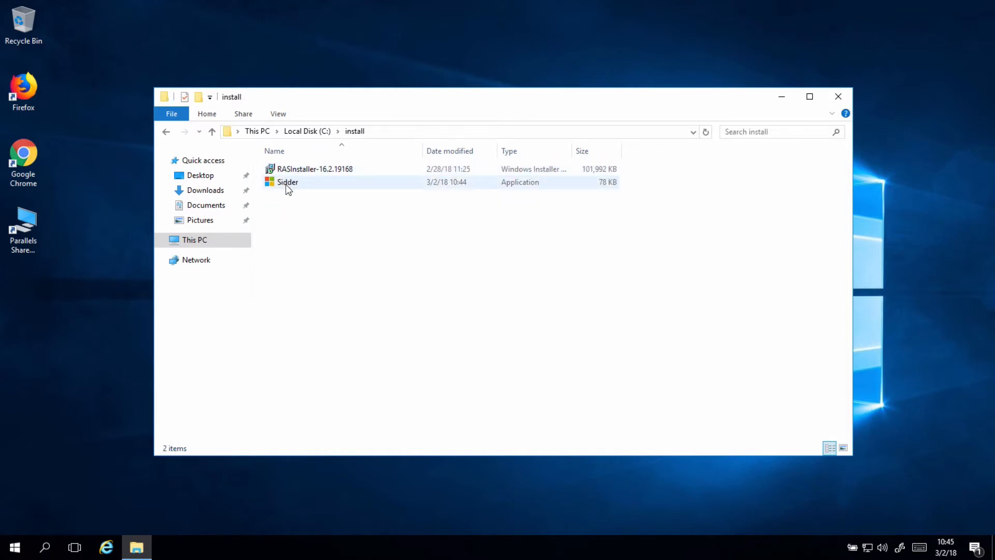
double_click(287, 181)
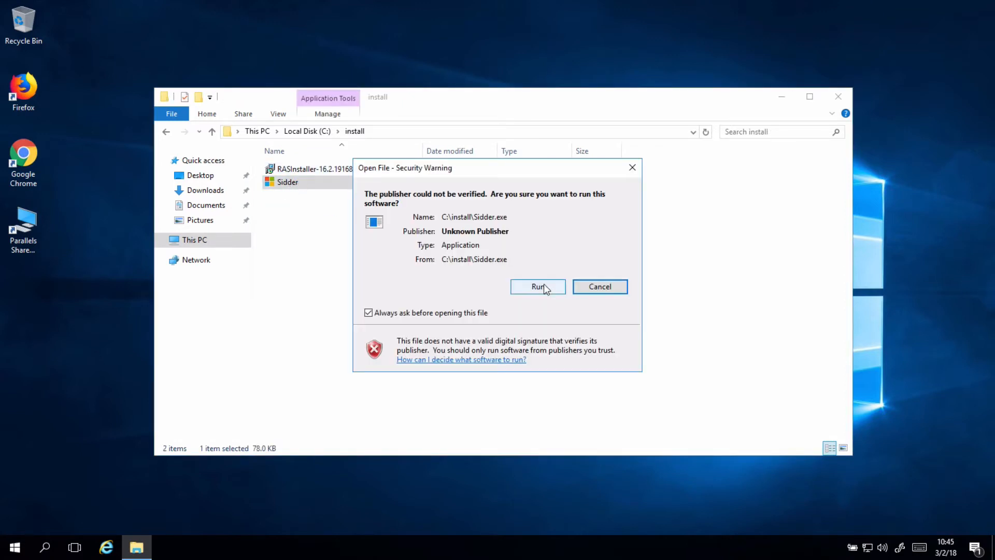
left_click(538, 287)
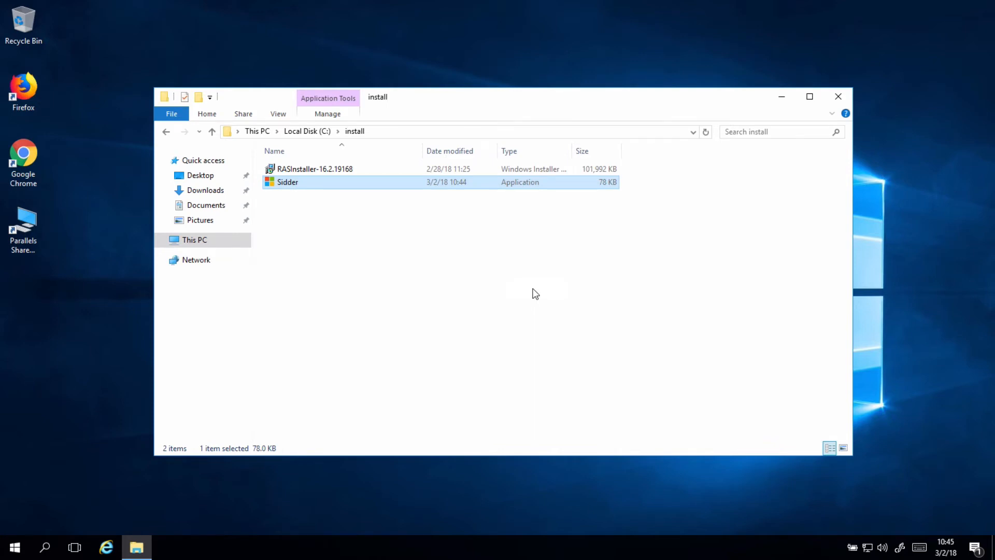
double_click(287, 182)
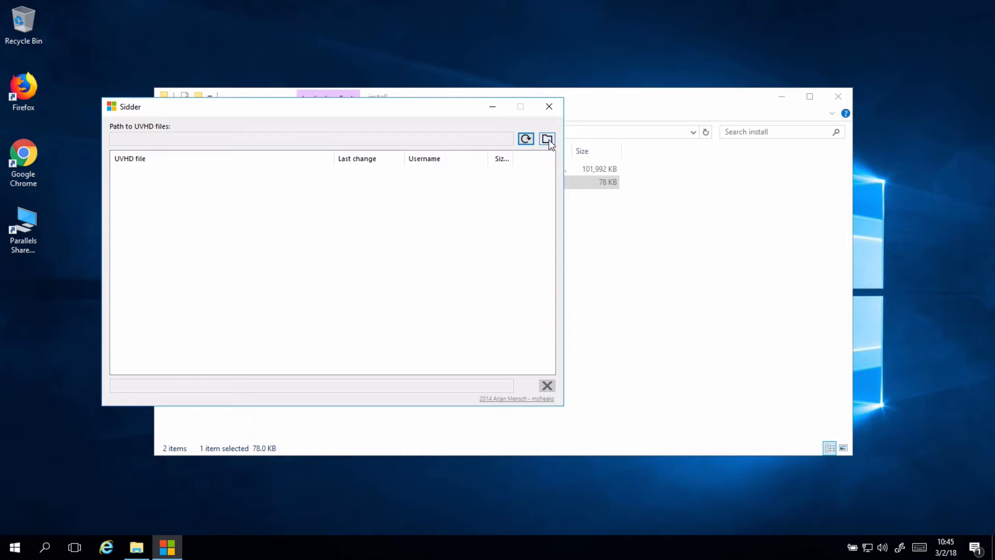
- Point Sidder at \\raslab01\upd so the user disk and template VHDX files are listed
left_click(547, 139)
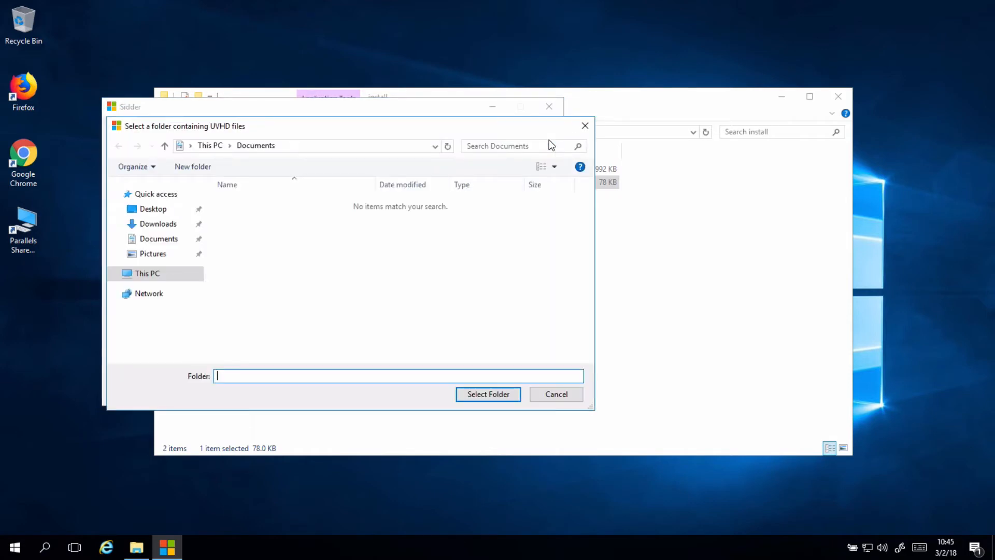
type("\\\\")
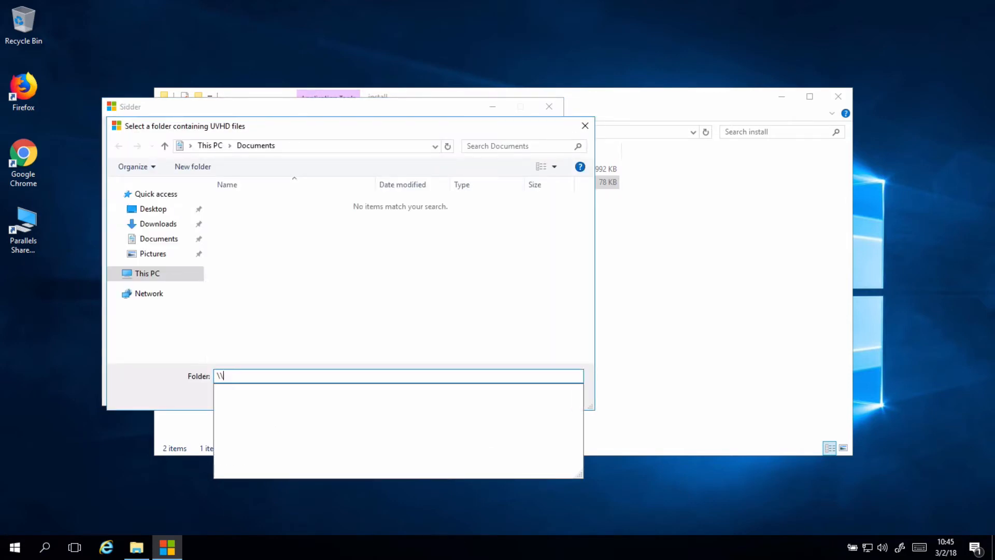
type("ras")
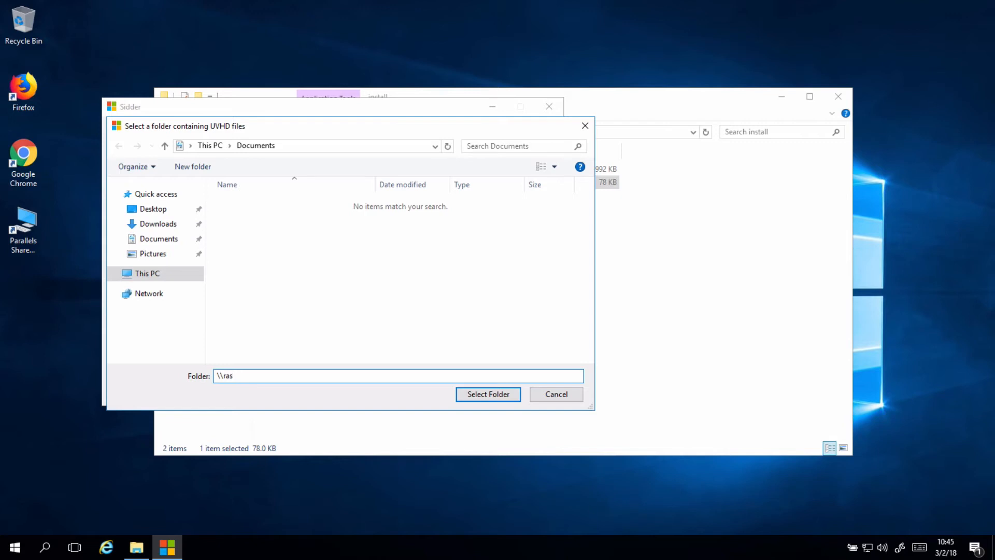
type("lab01\\")
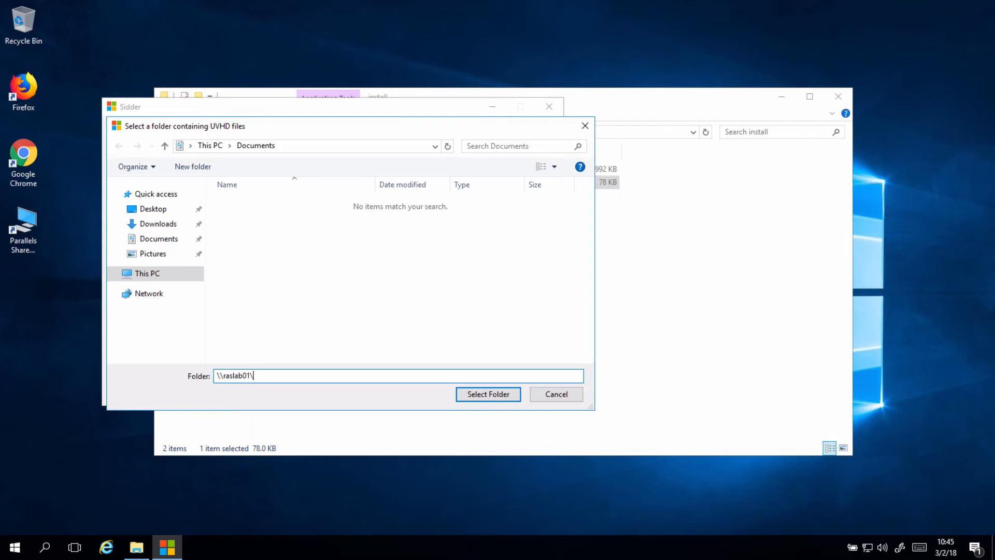
type("upd")
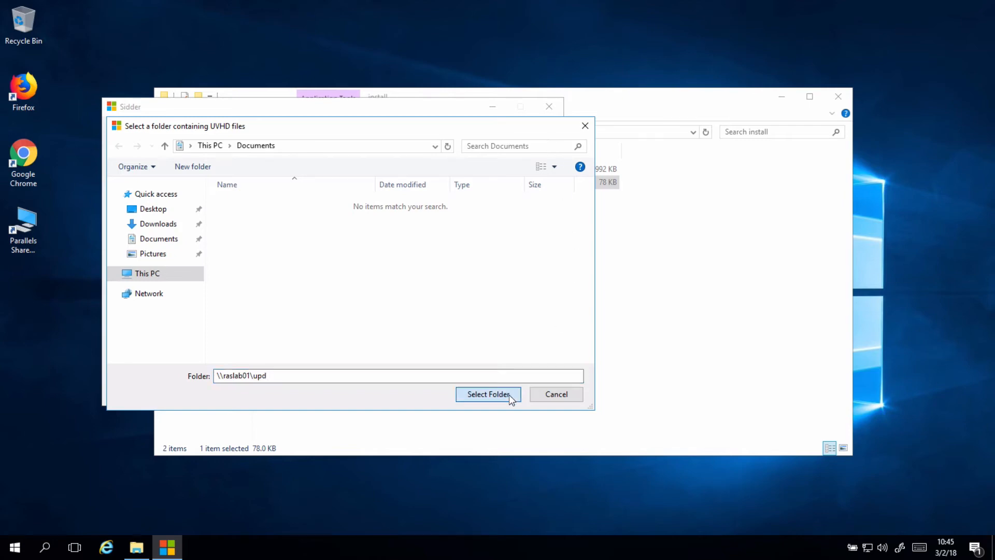
left_click(487, 394)
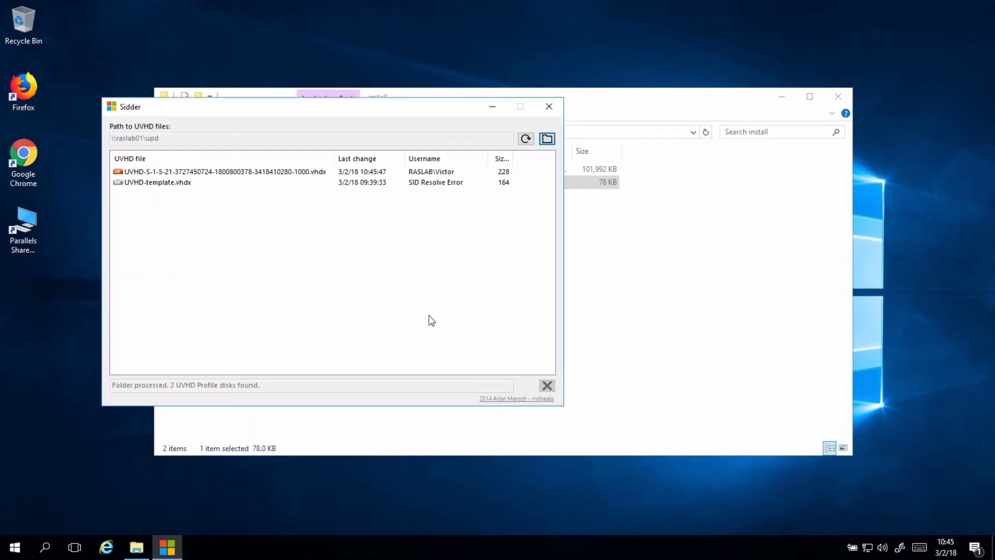
mouse_move(194, 185)
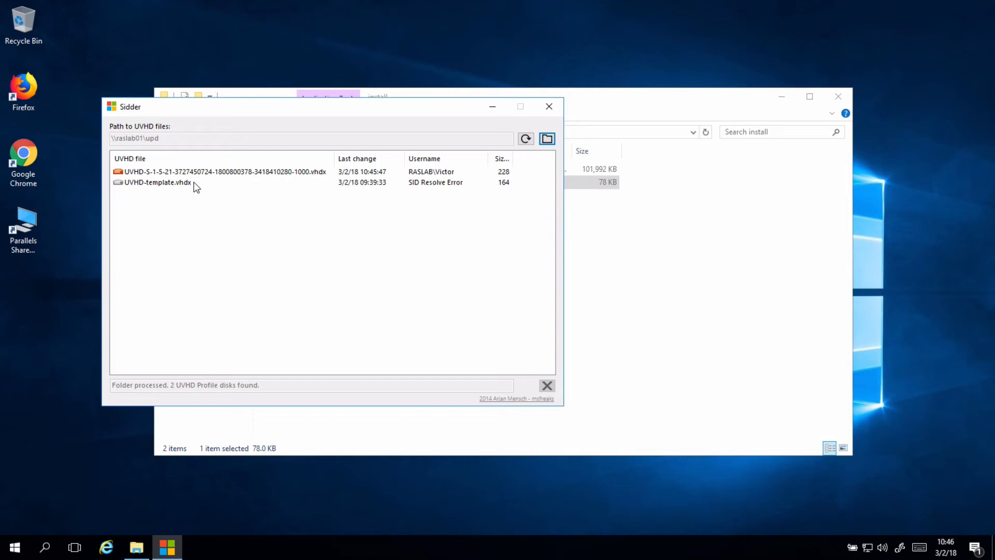
left_click(156, 182)
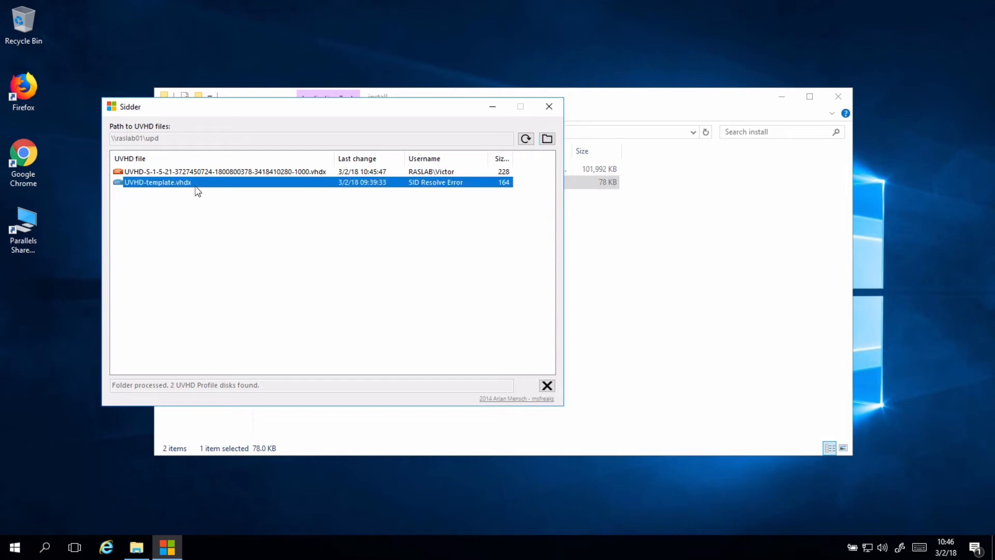
mouse_move(217, 176)
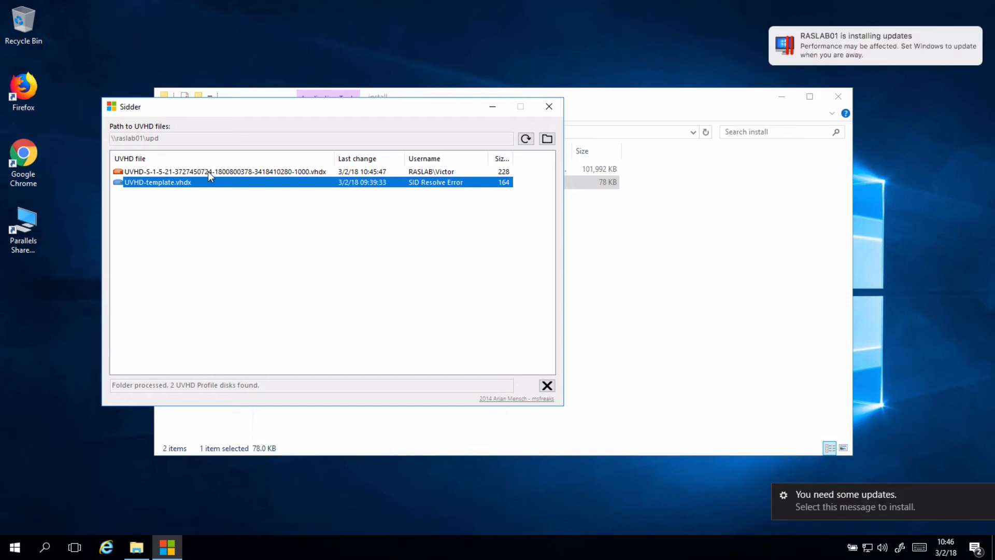
mouse_move(171, 179)
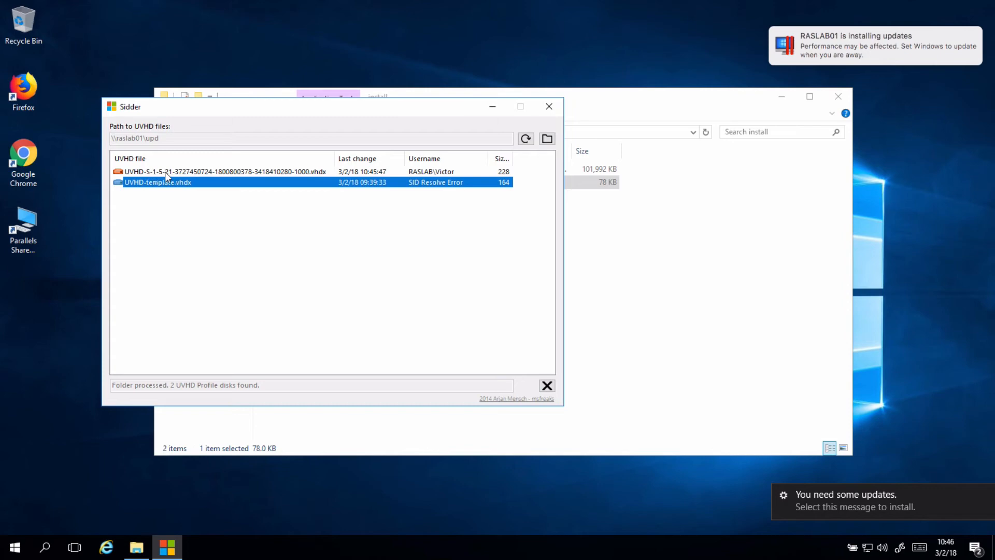
left_click(249, 172)
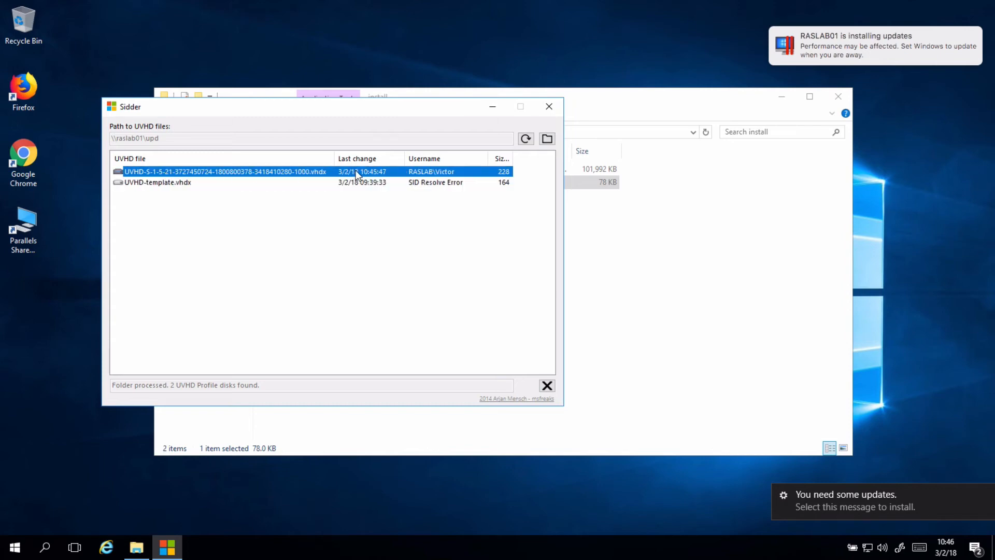
mouse_move(437, 178)
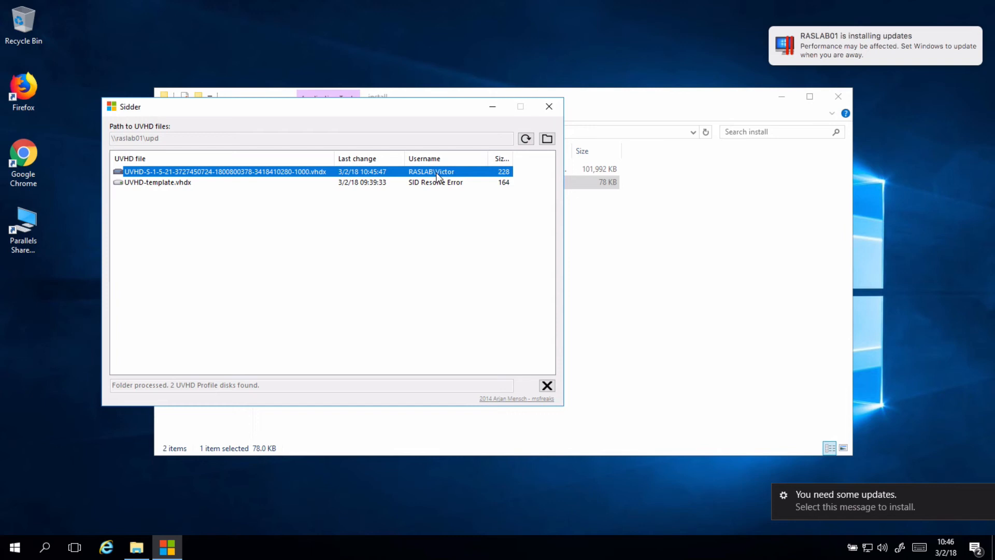
left_click(155, 182)
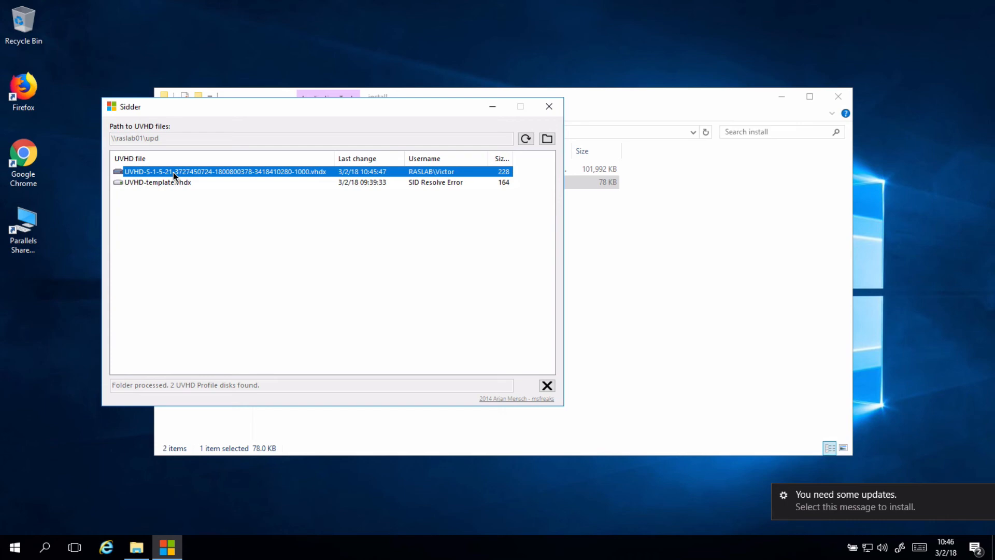
mouse_move(547, 393)
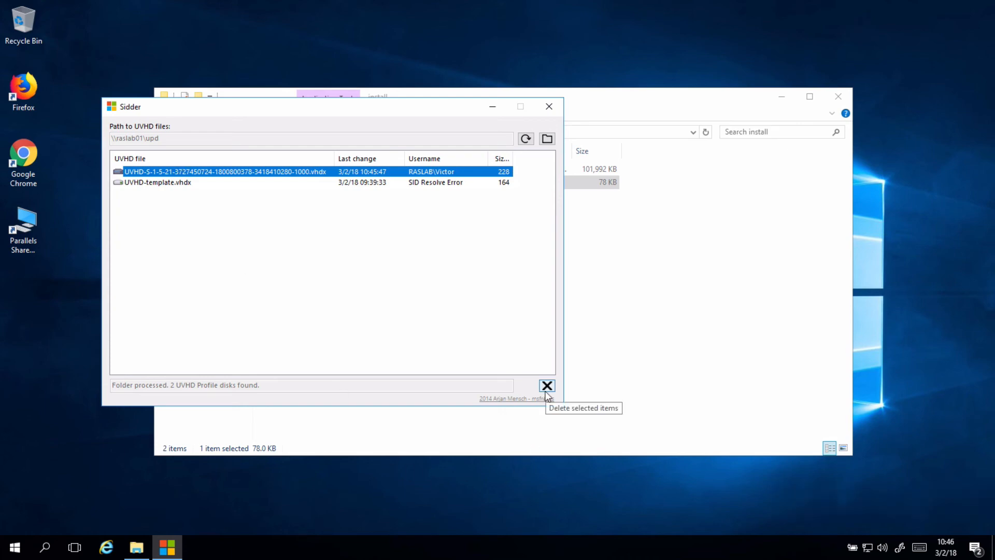